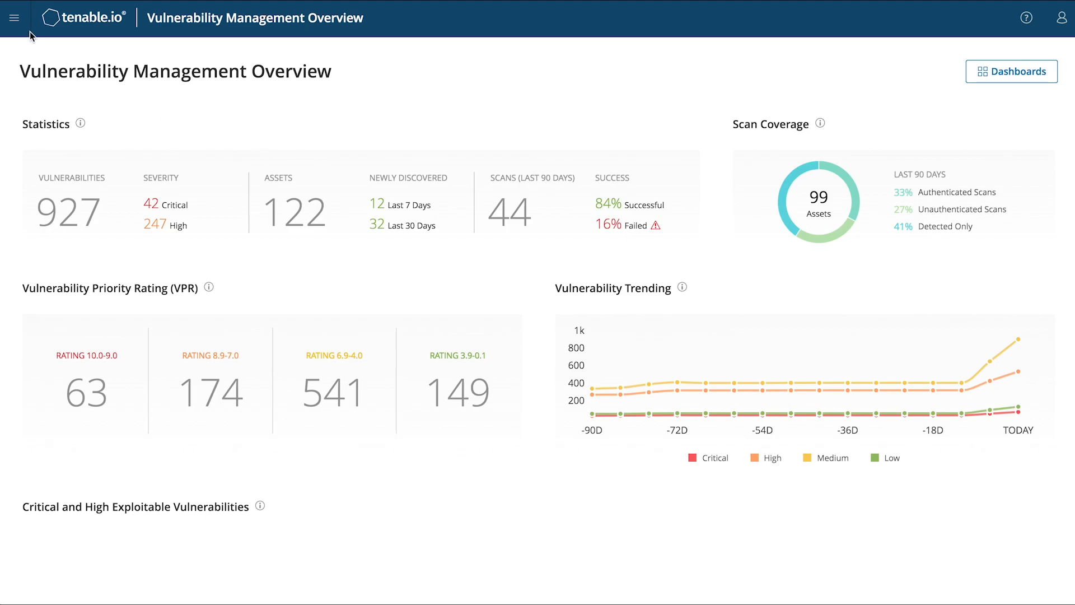
Step: Navigate from the main menu to the Scans list
click(15, 17)
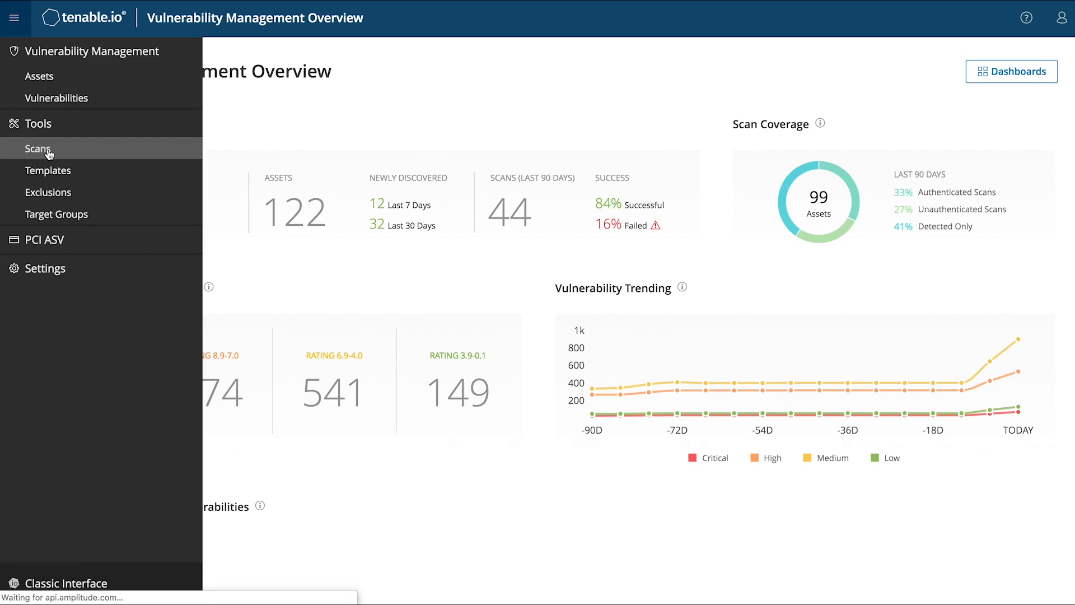
click(39, 149)
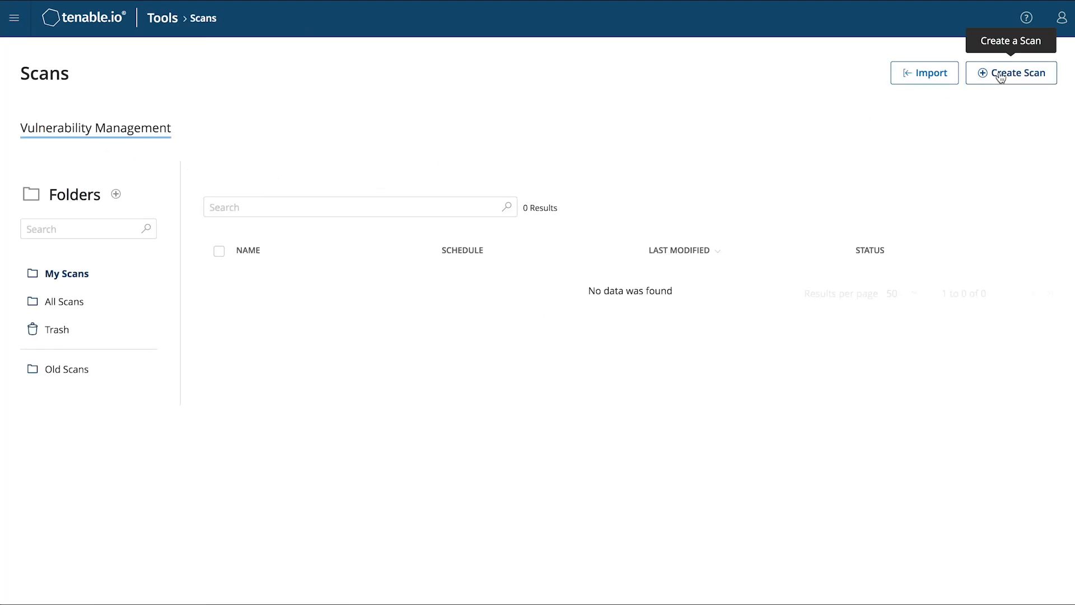
Step: Create a new scan using the ip-10-27-74-30 enterprise scanner and set its credentials
click(1010, 73)
text(Tenable Imp)
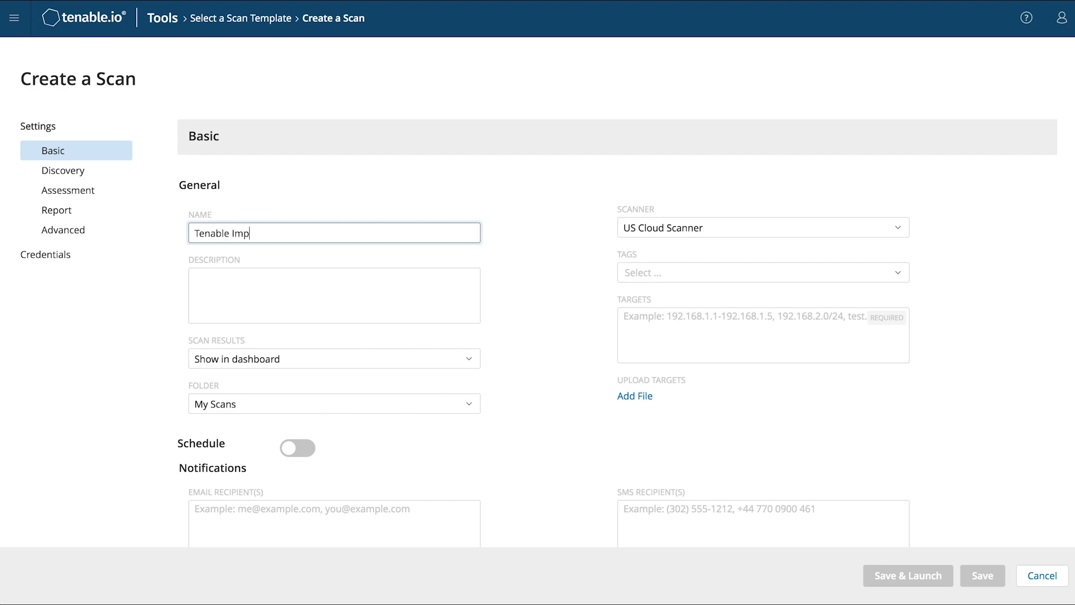
click(761, 228)
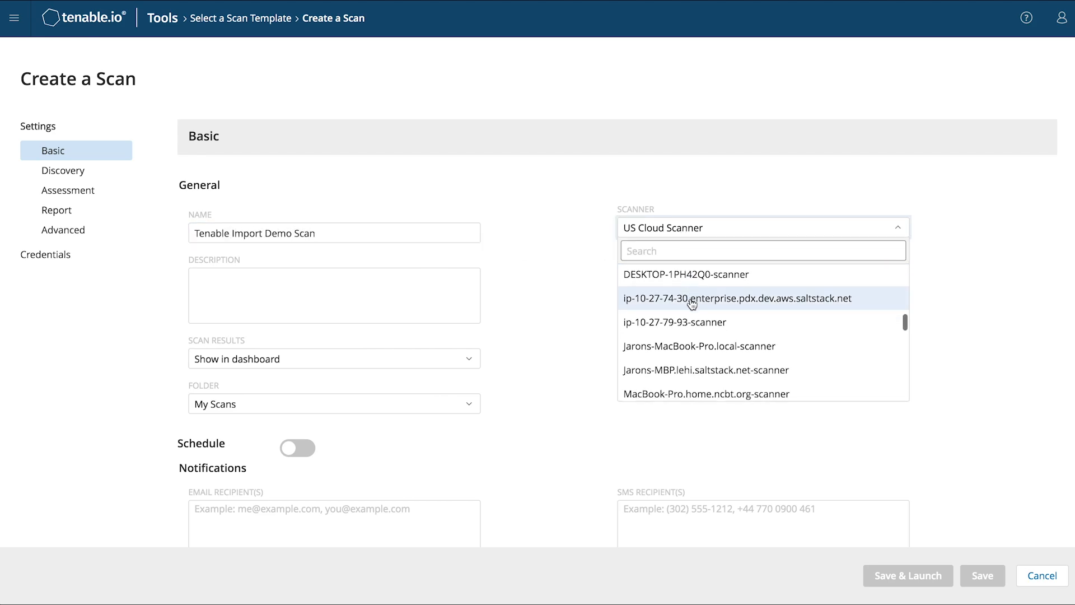
click(737, 298)
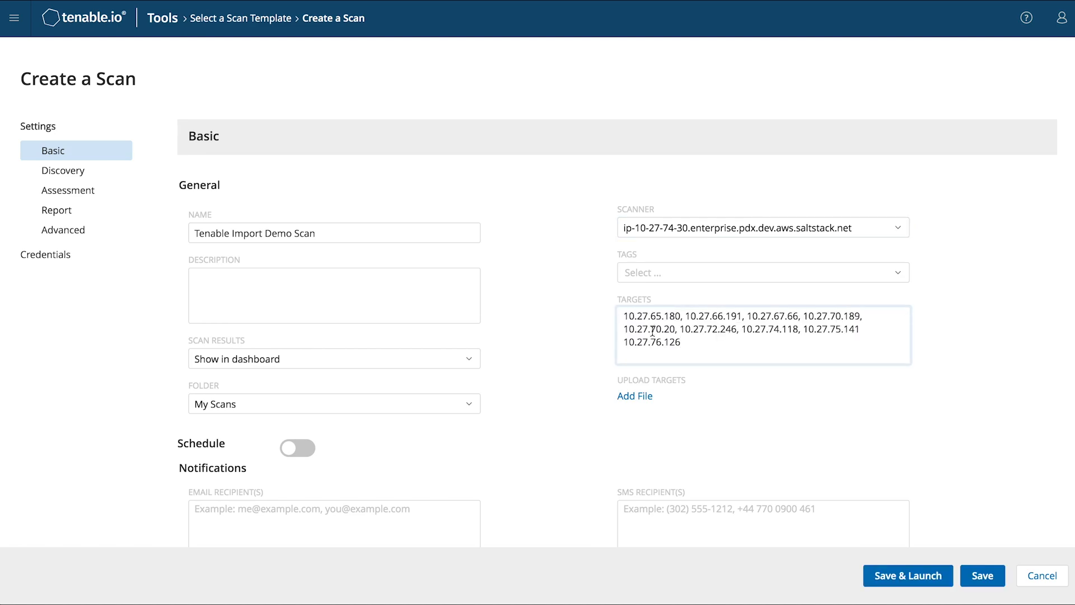
scroll(down, 3)
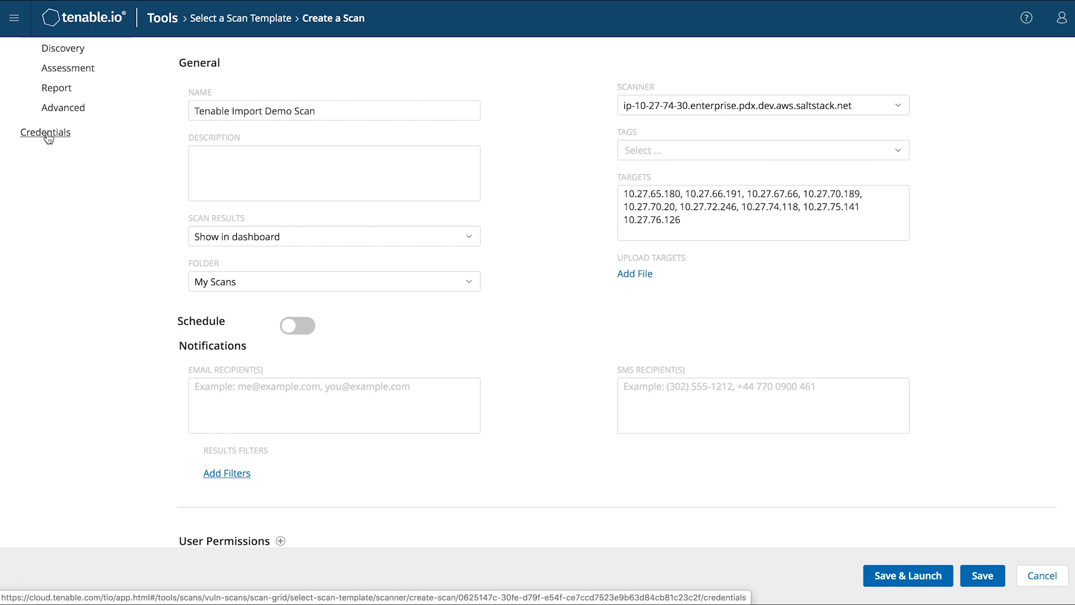
click(907, 576)
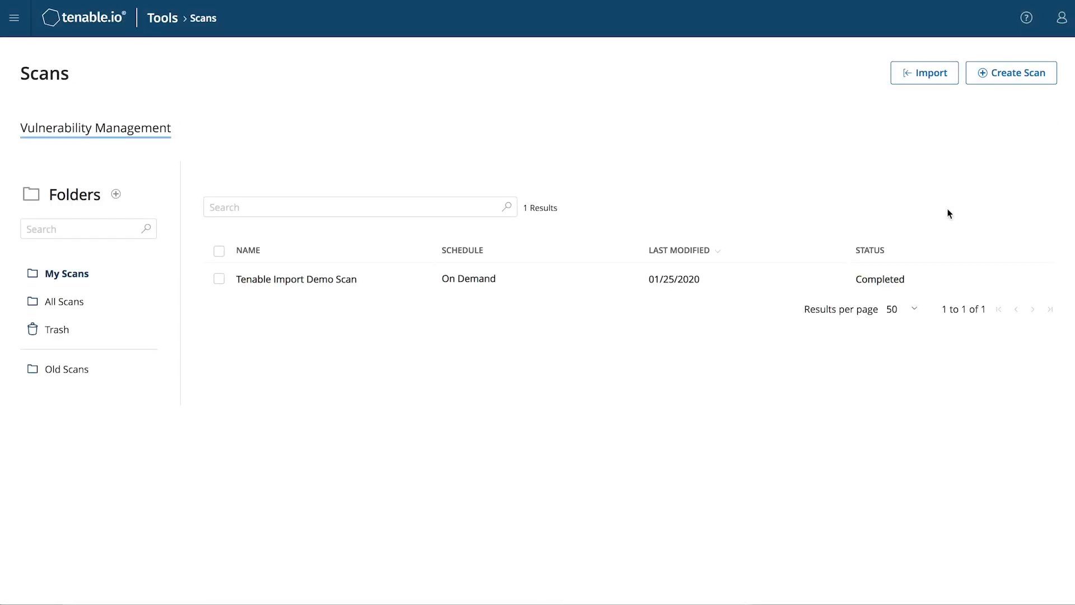
Step: Export the completed Tenable Import Demo Scan results as a Nessus file
click(296, 279)
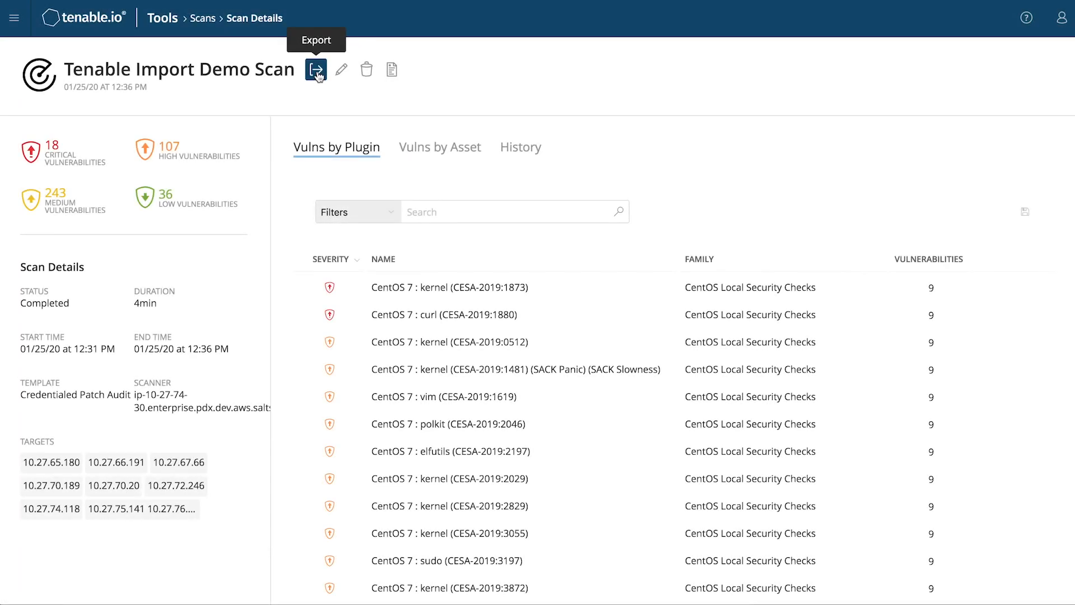
click(316, 69)
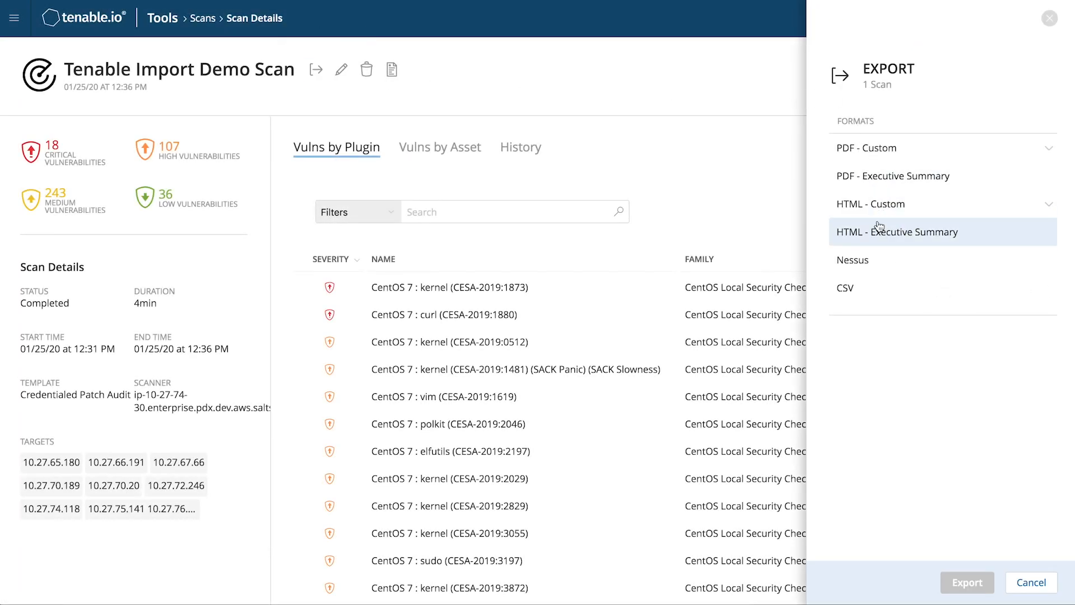
click(854, 258)
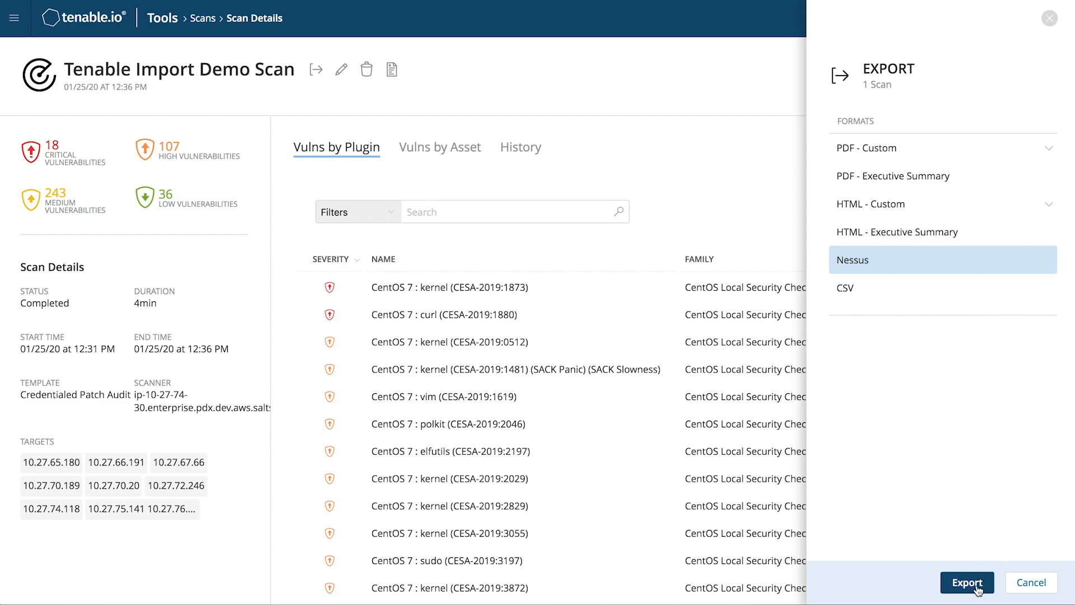
click(966, 583)
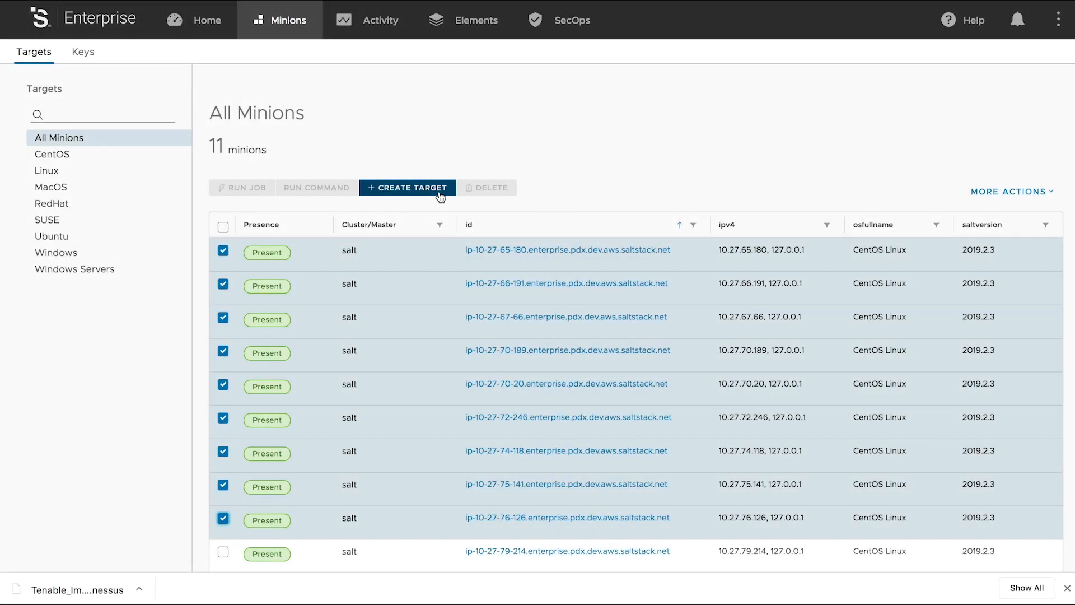
Step: In SaltStack, save a target from the checked minions and begin a new vulnerability policy
click(406, 187)
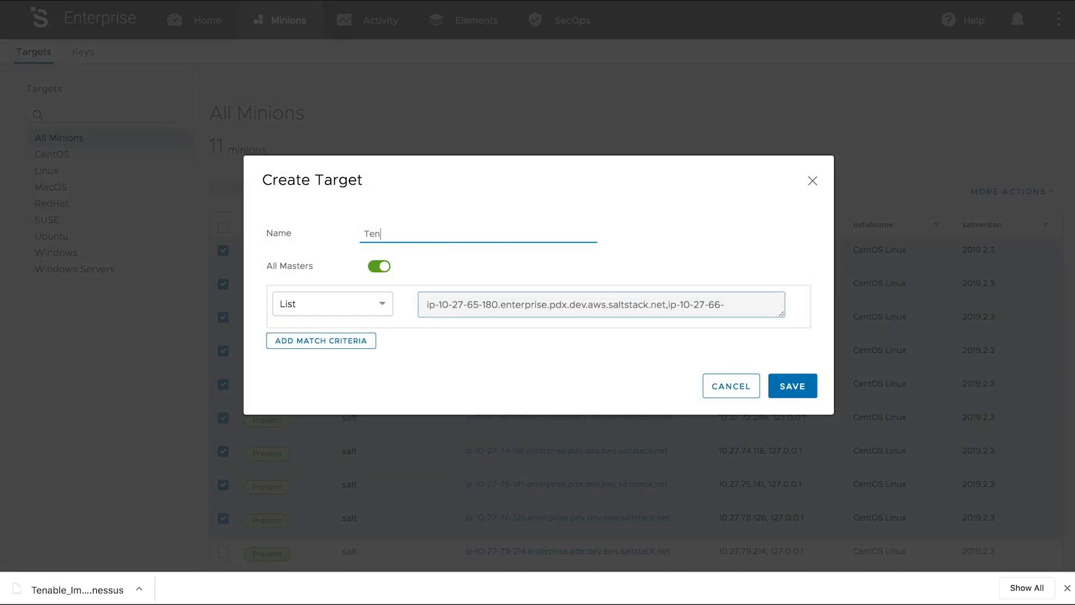
click(792, 385)
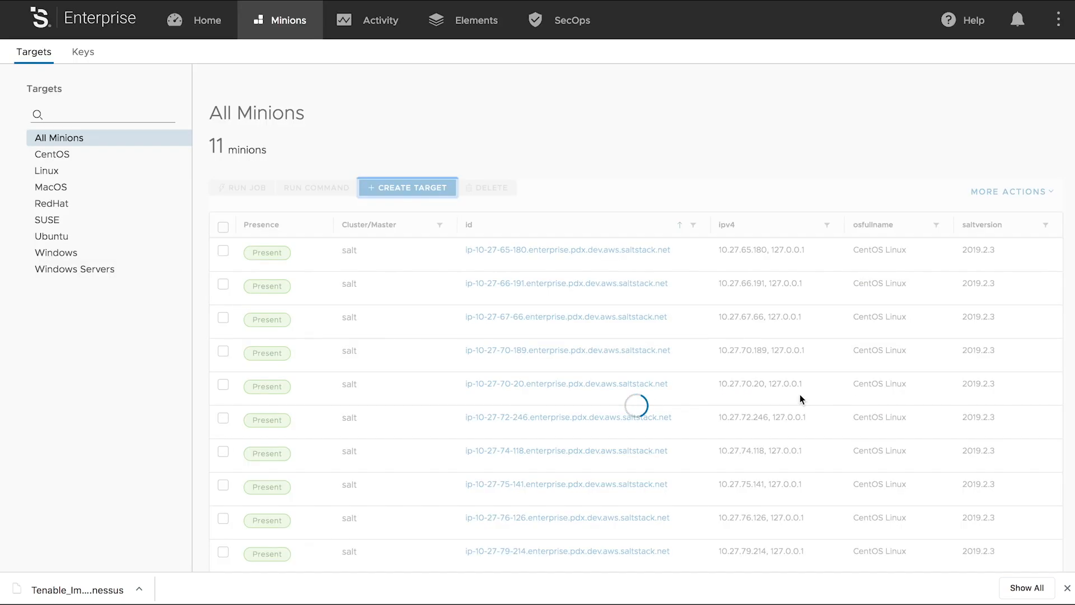
click(560, 19)
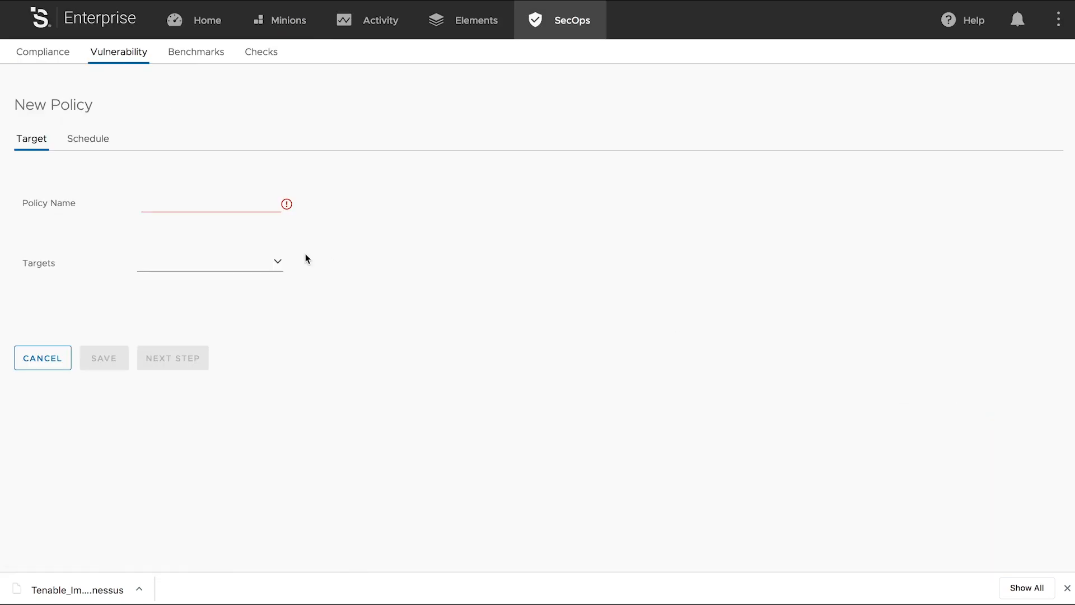
Step: Name the policy 'Tenable import Demo', assign targets, and import the exported Nessus file as vendor scan data
text(Tenable import Demo)
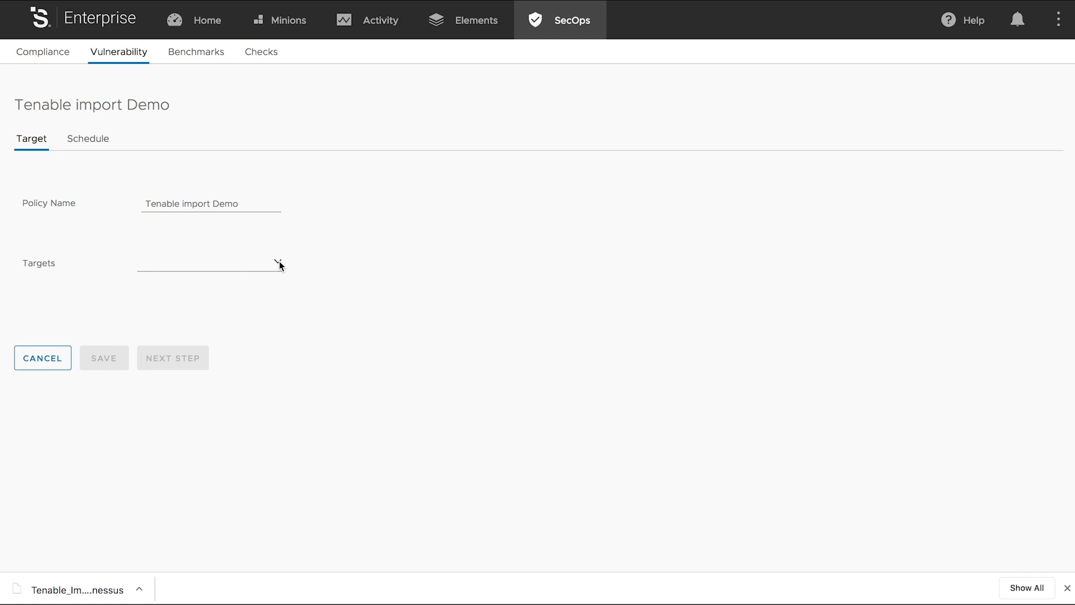
click(211, 262)
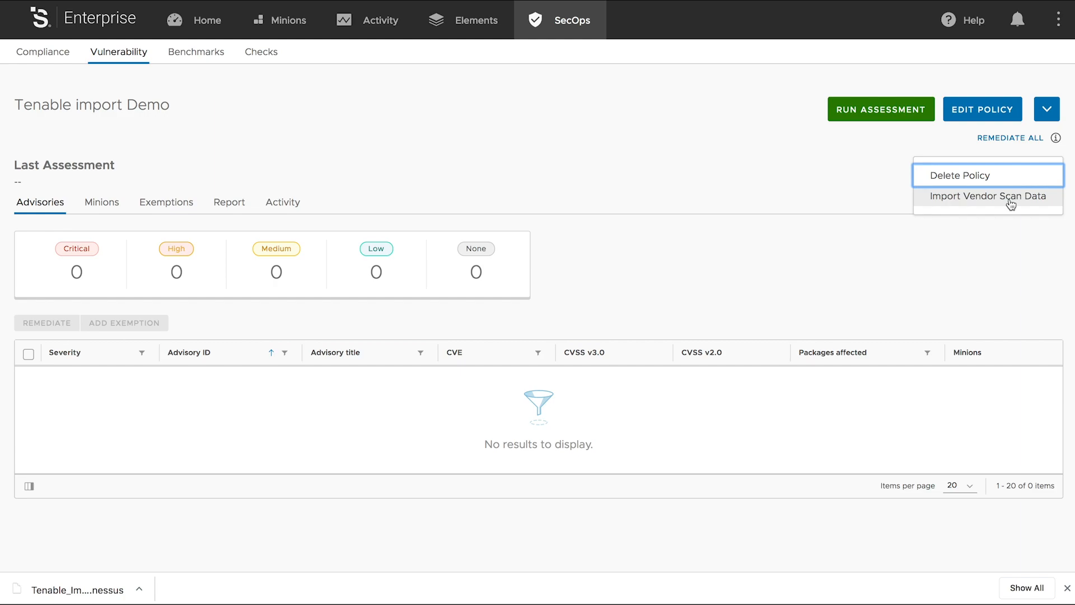
click(988, 196)
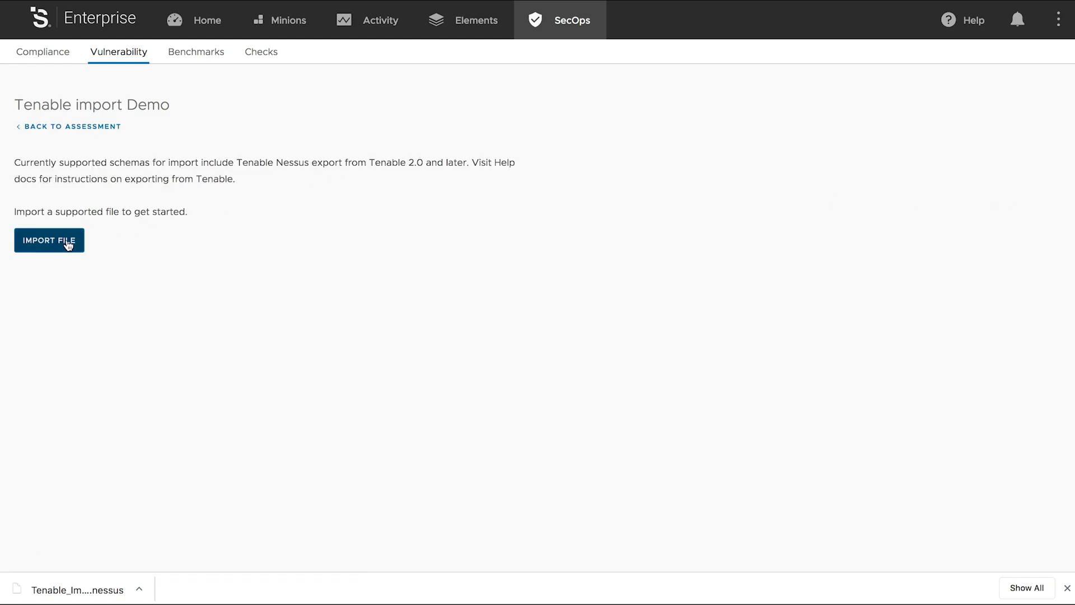
mouse_move(750, 276)
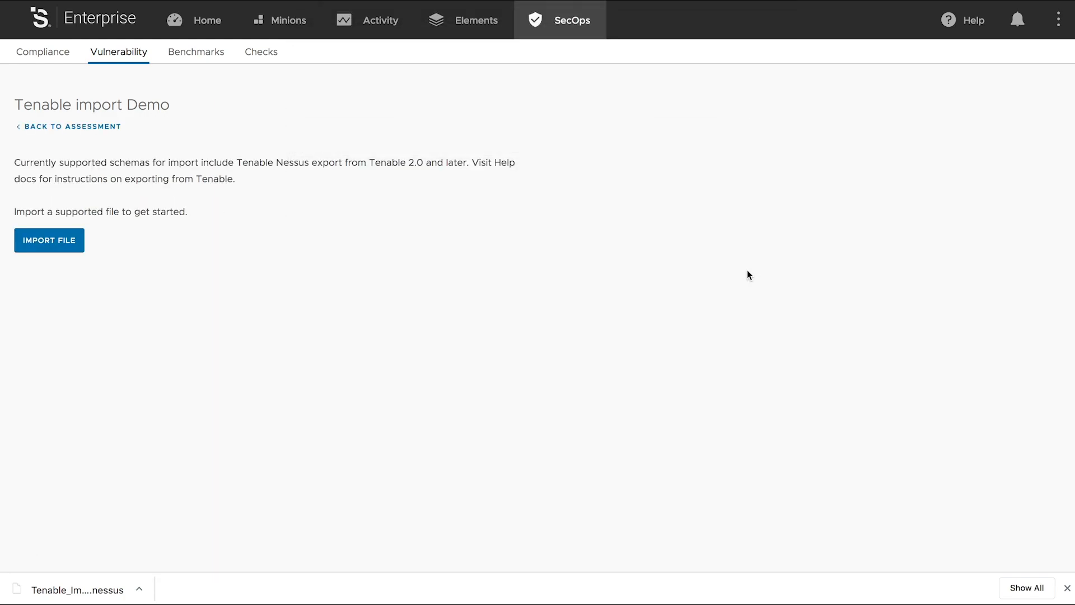
click(48, 239)
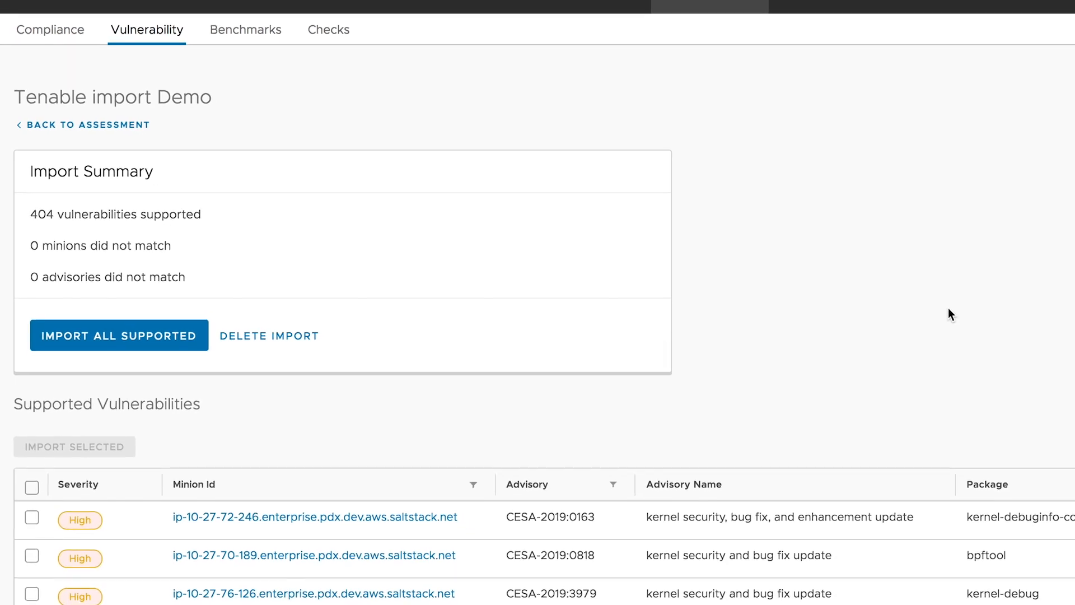
Step: Import three checked supported vulnerabilities into the policy
scroll(down, 3)
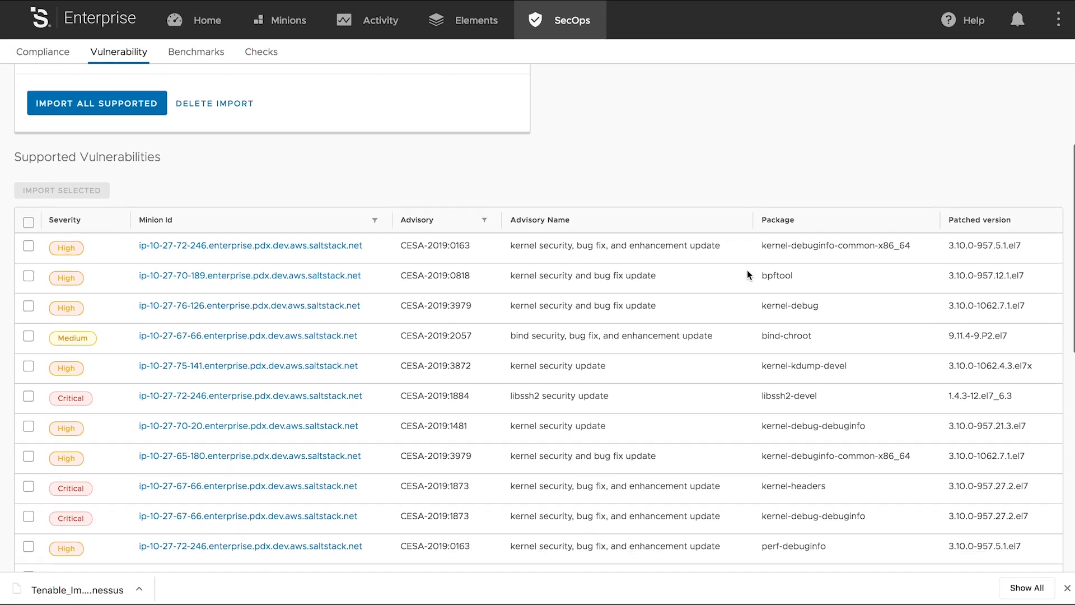
click(28, 335)
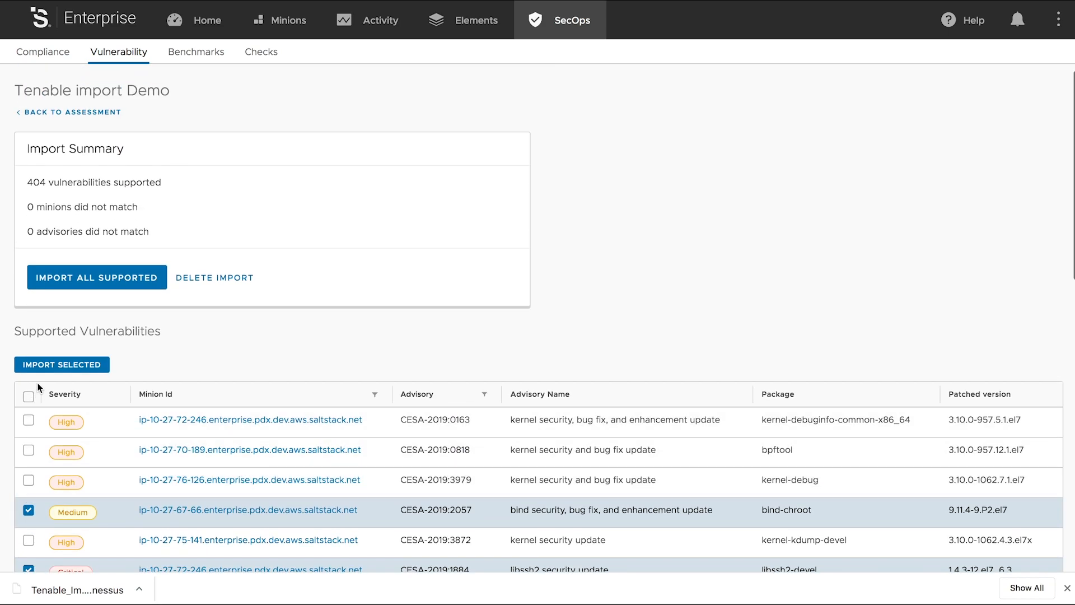
click(62, 364)
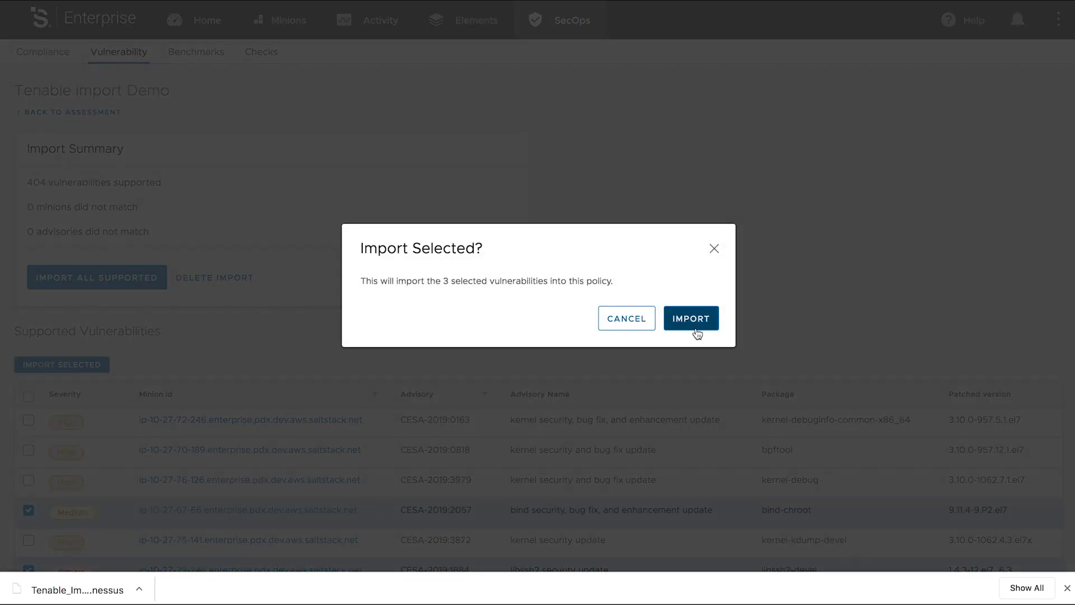
click(691, 317)
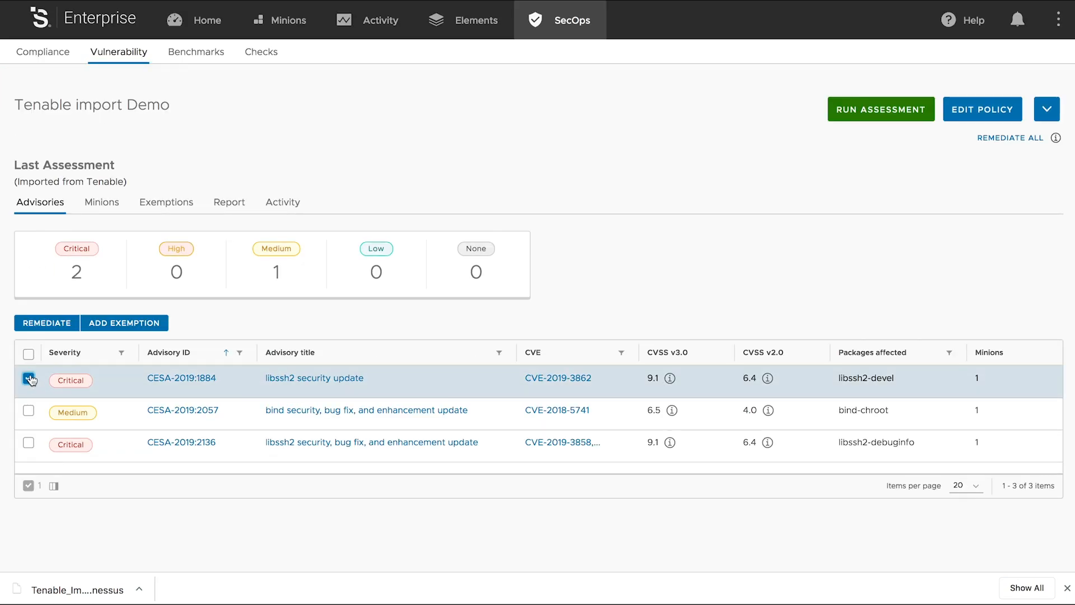
Step: Remediate all three imported advisories
click(28, 354)
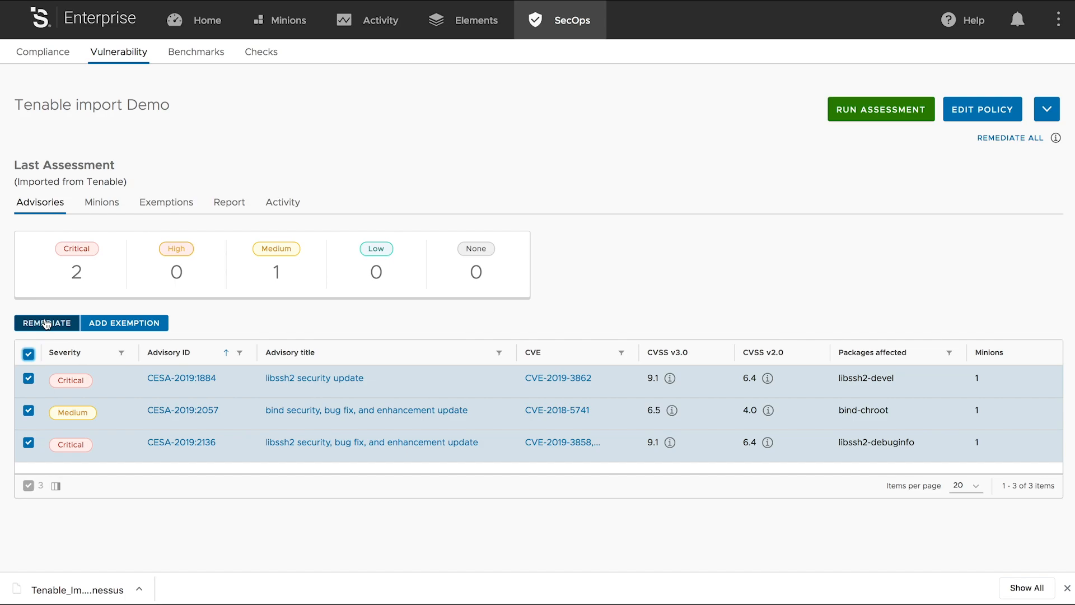
click(46, 322)
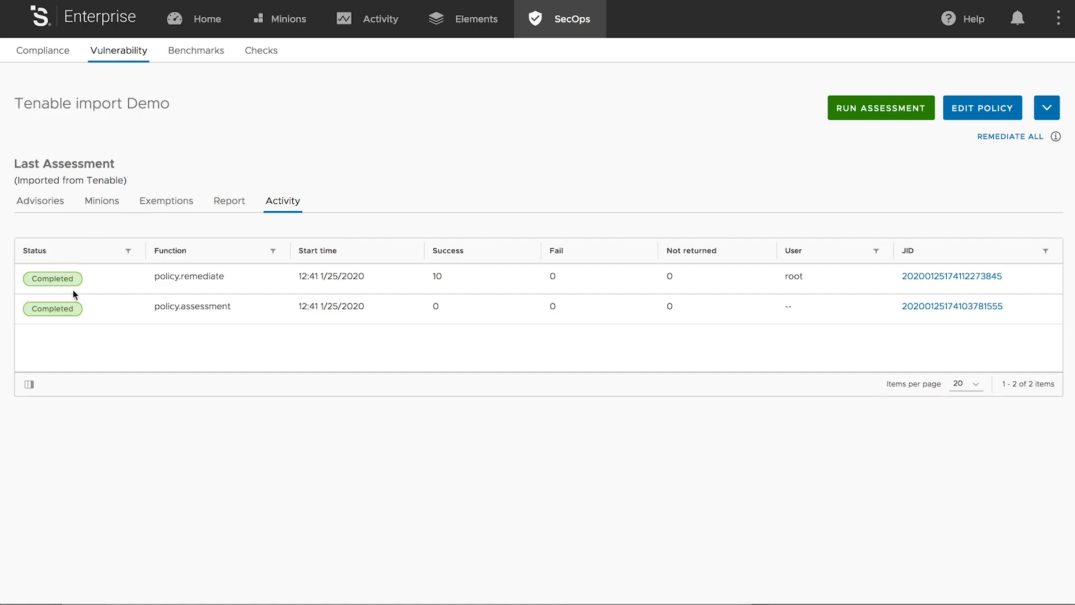
mouse_move(58, 287)
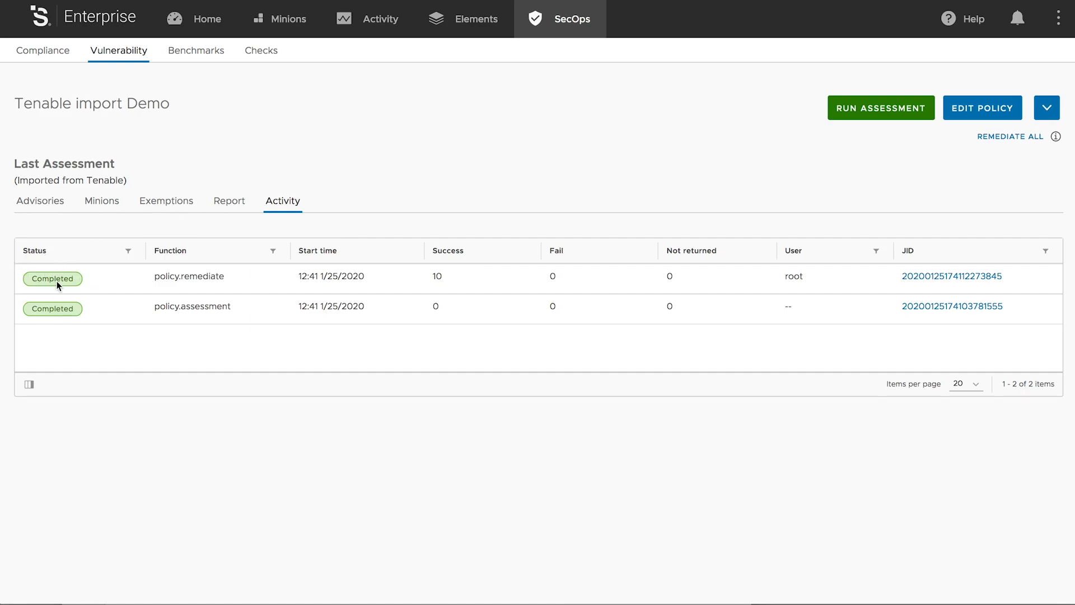